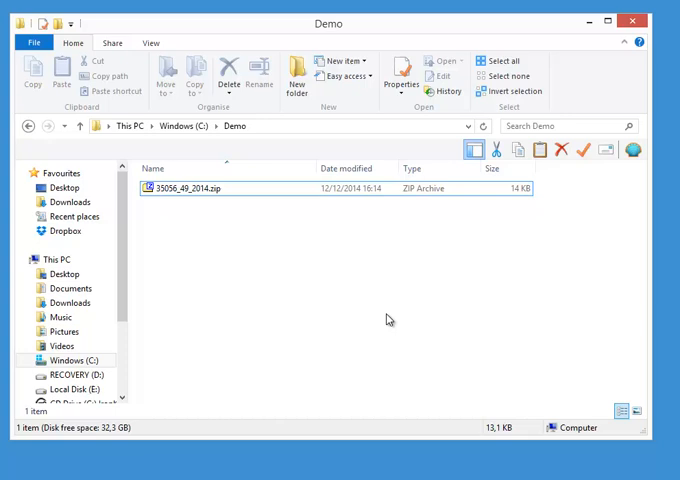
Open the 35056_49_2014.zip archive in the Demo folder to view its contents, then close it
left_click(193, 188)
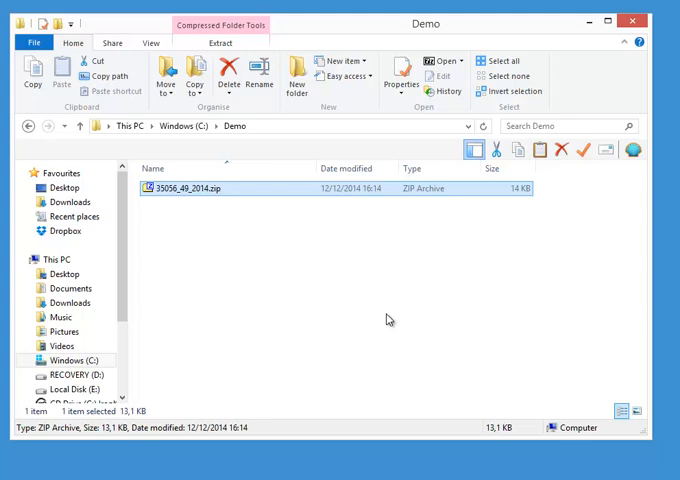
double_click(205, 189)
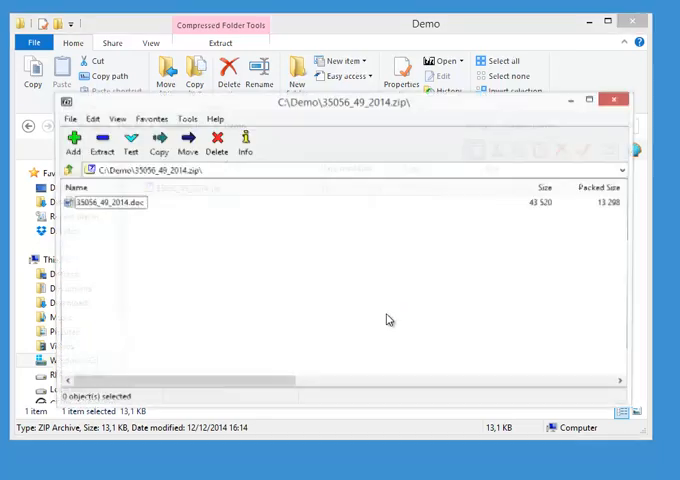
left_click(105, 202)
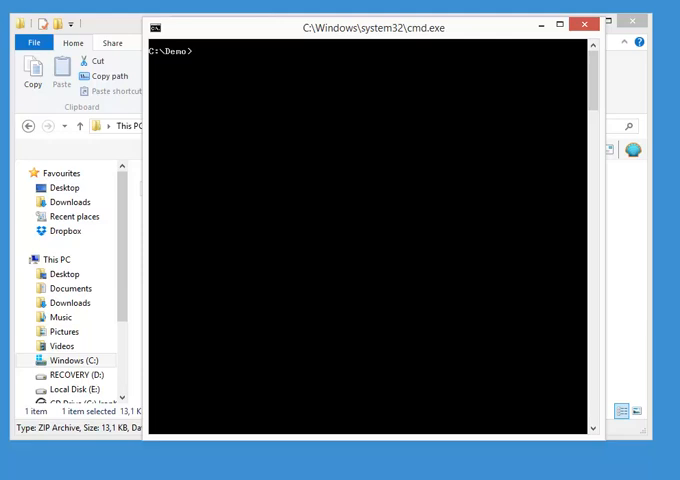
Run oledump.py on 35056_49_2014.zip to list its streams
type("ole")
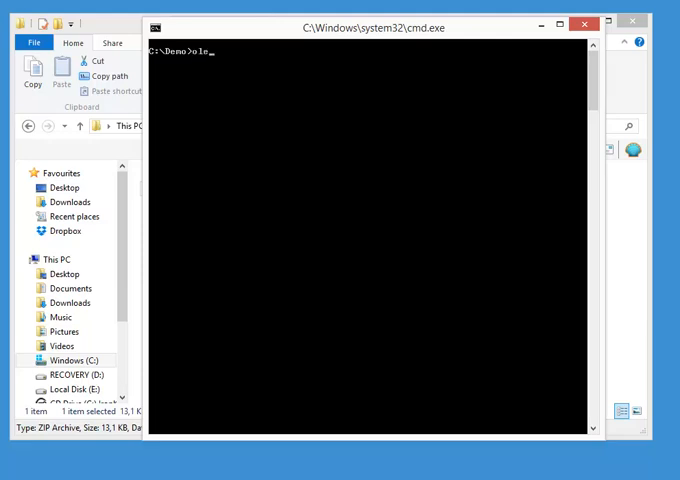
type("dump")
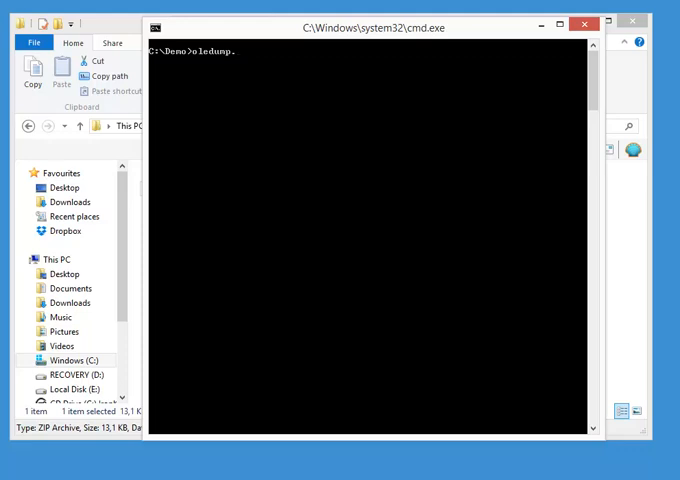
type(".py 35056_49_2014.zip")
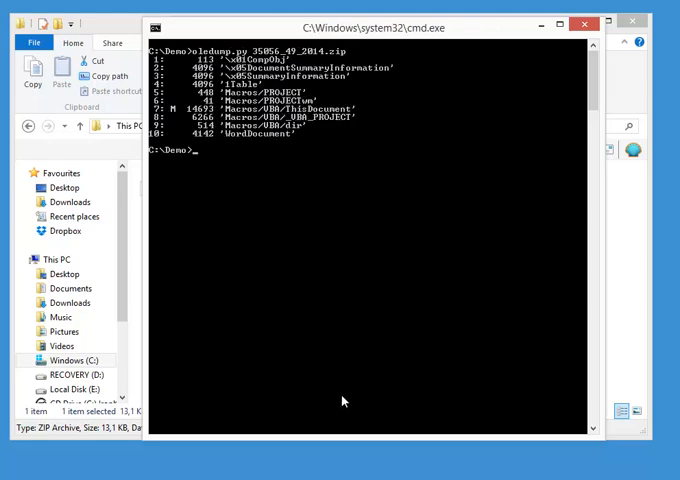
mouse_move(310, 108)
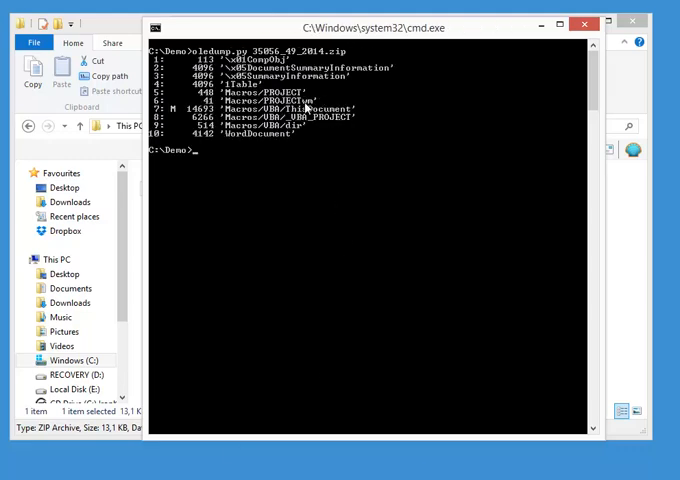
mouse_move(309, 104)
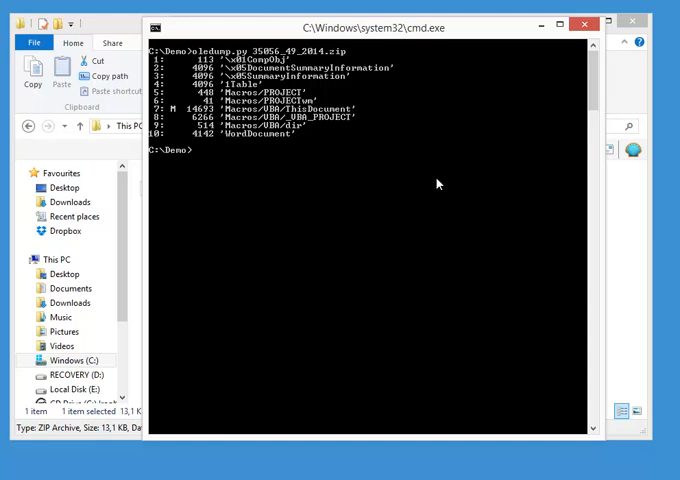
Run oledump.py -s 7 -v on the zip and scroll through the decompressed VBA code
type("o")
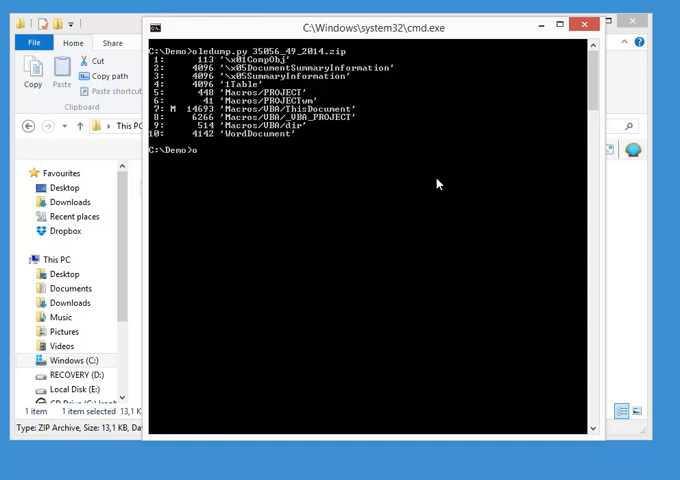
type("ledump.py")
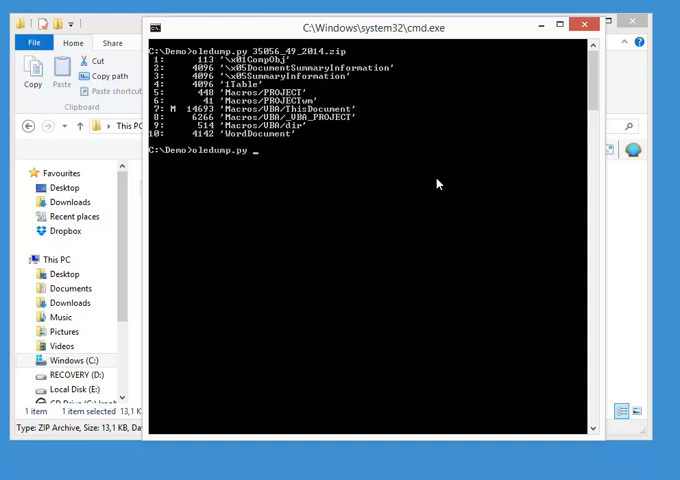
type("-s 7")
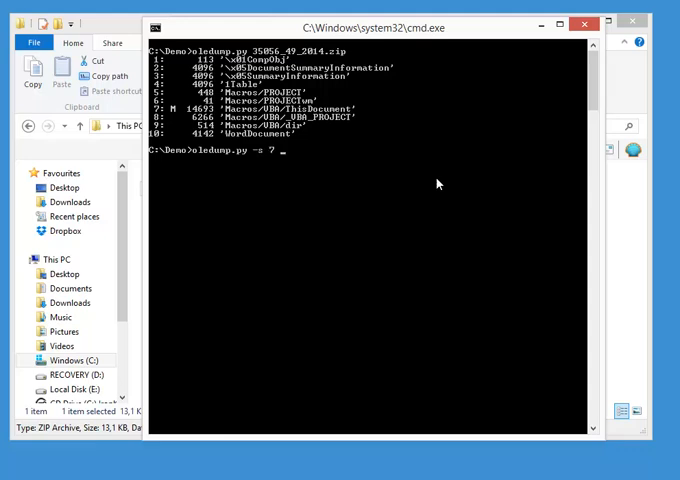
type("-v")
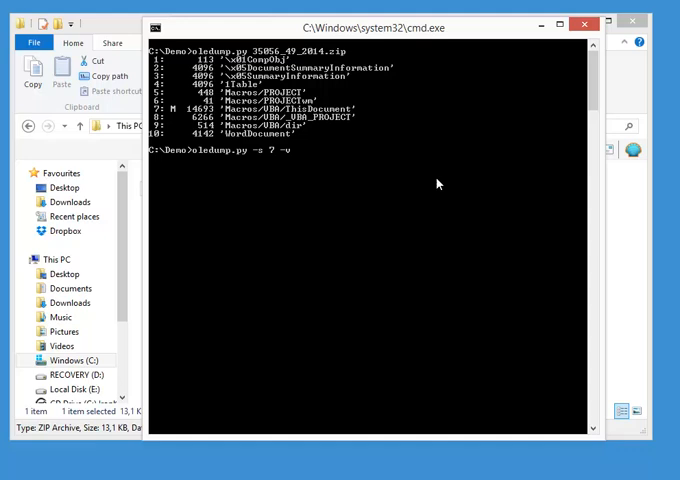
type("35056_49_2014.zip")
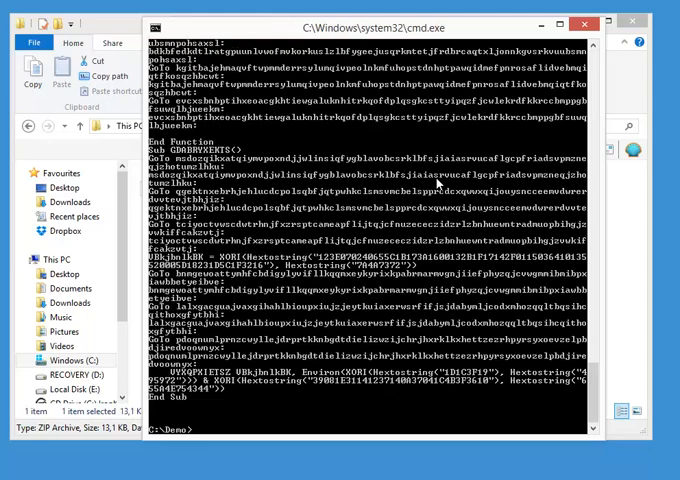
scroll("down", 3)
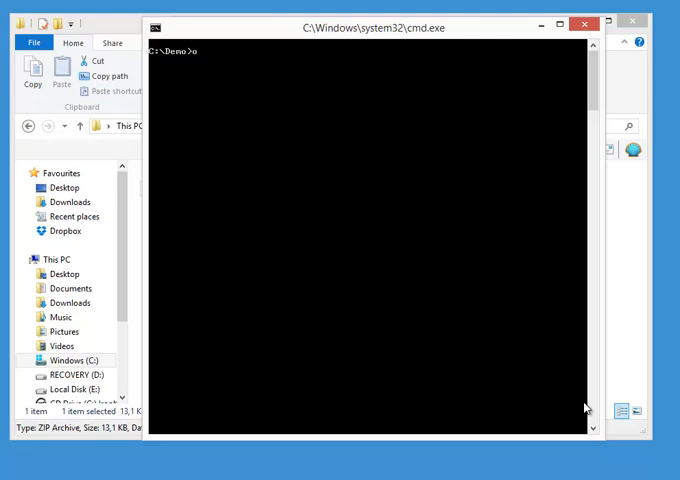
Run oledump.py -p plugin_vba_summary without an input file
type("ledump.py -")
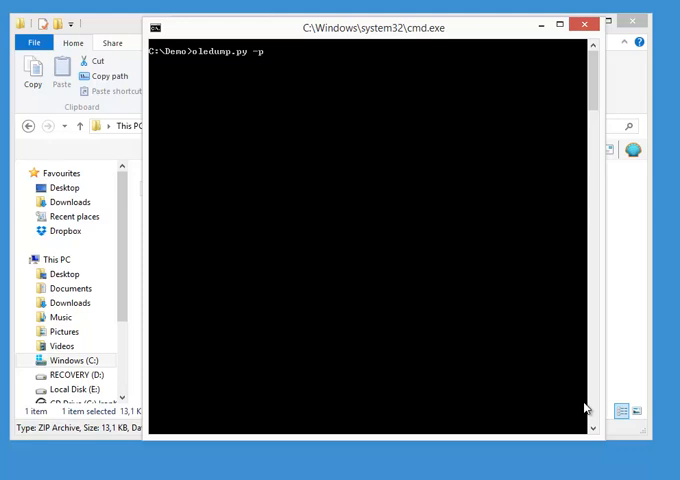
type("plugin")
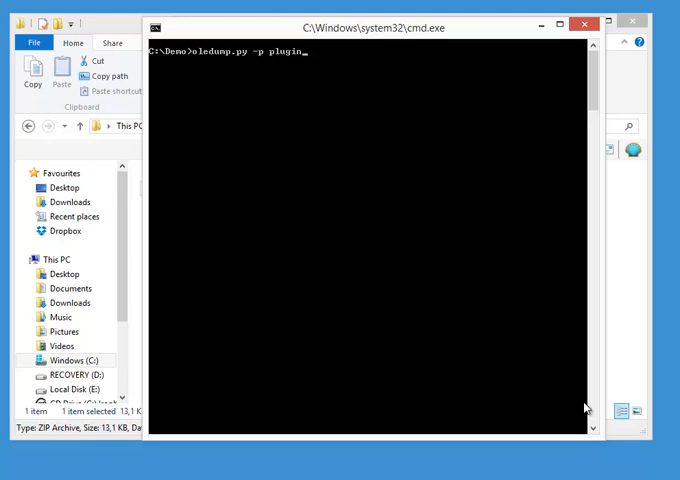
type("_vba_")
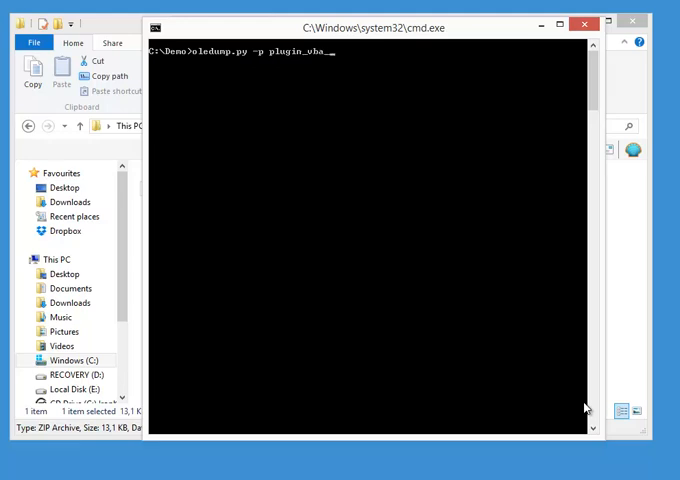
type("summary")
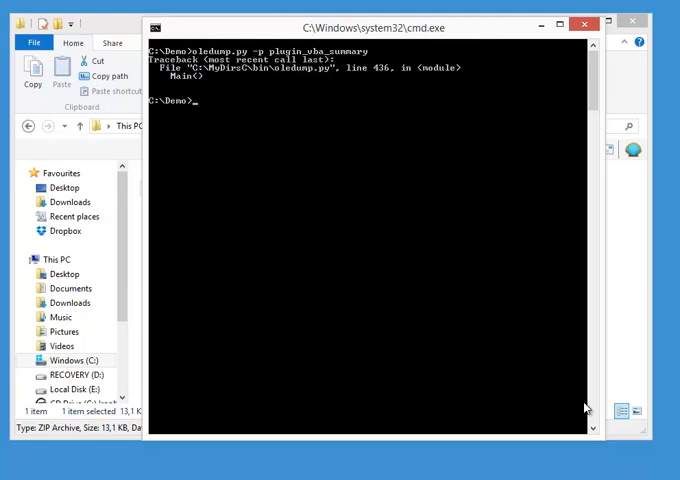
type("oledump.py -p plugin_vba_summary")
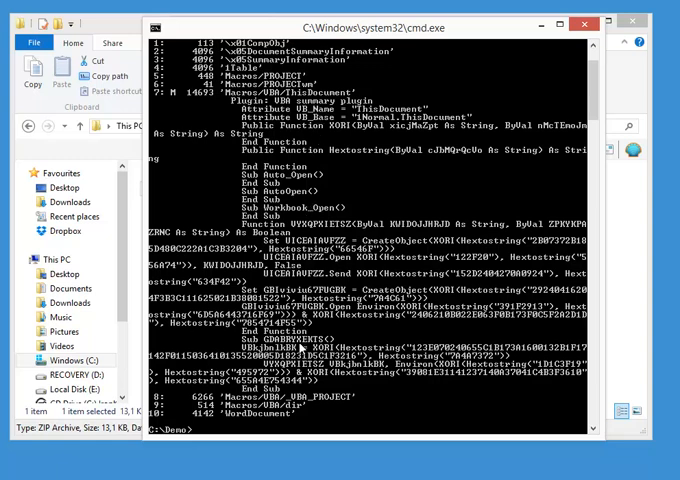
mouse_move(303, 347)
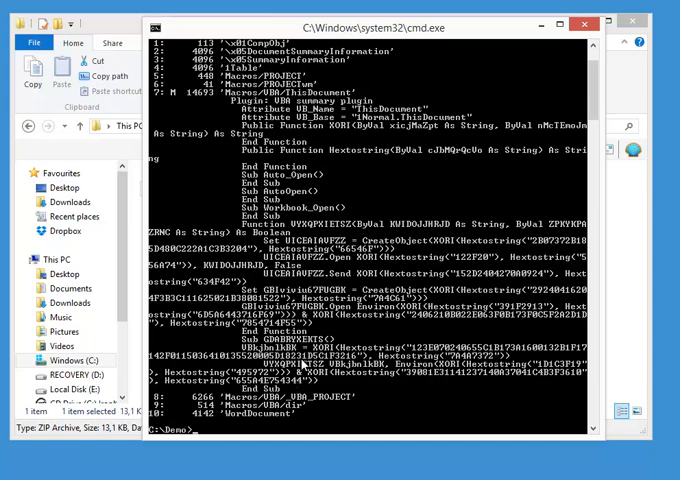
mouse_move(368, 365)
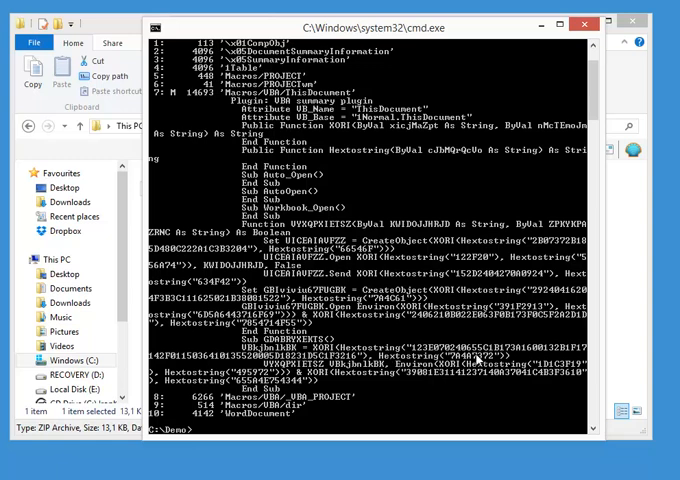
mouse_move(472, 358)
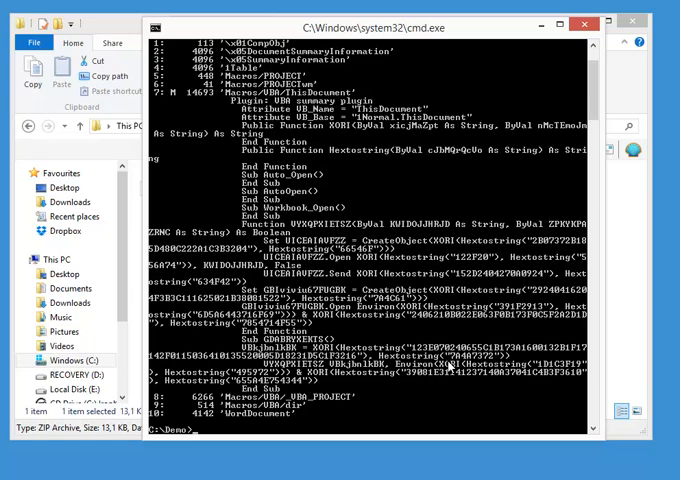
mouse_move(543, 373)
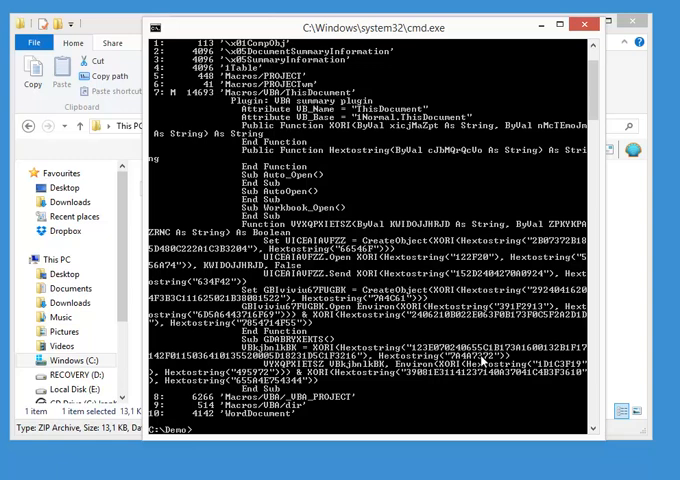
mouse_move(483, 362)
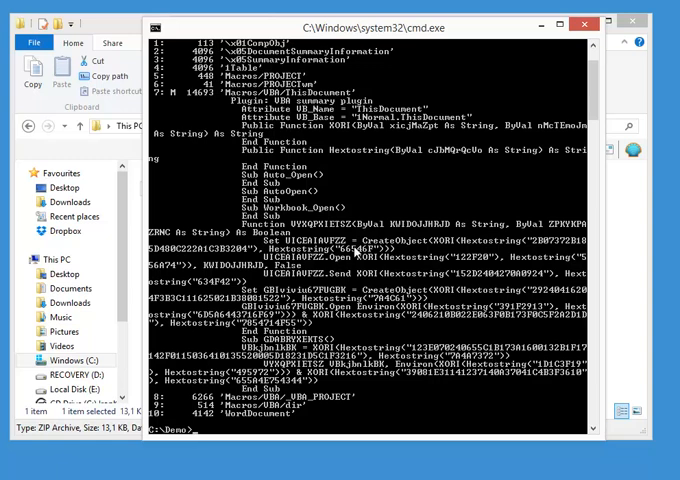
mouse_move(398, 318)
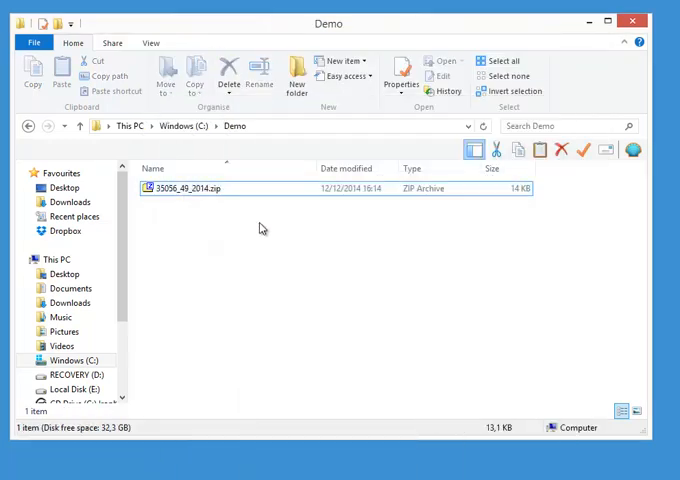
Select the zip sample and run the oledump plugin_vba_summary command in SendtoCLI
left_click(195, 189)
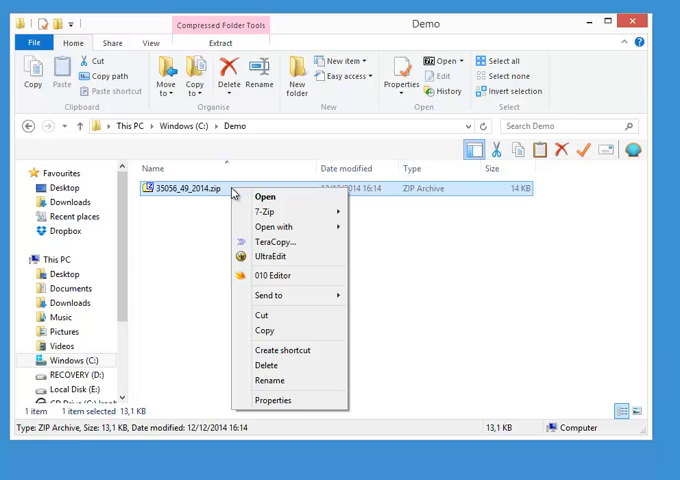
mouse_move(290, 300)
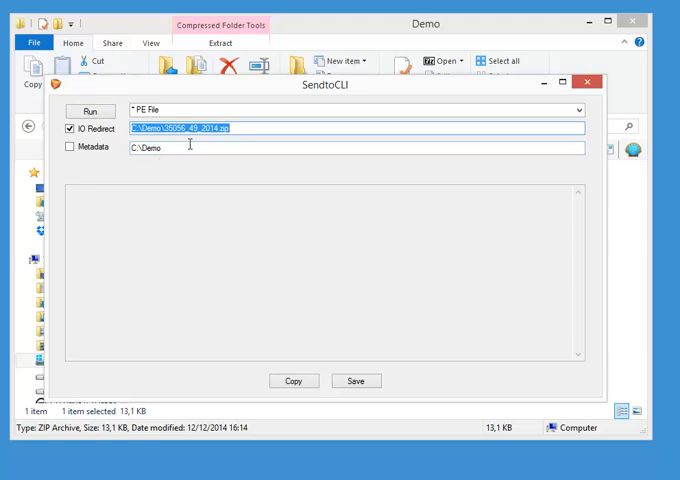
mouse_move(564, 111)
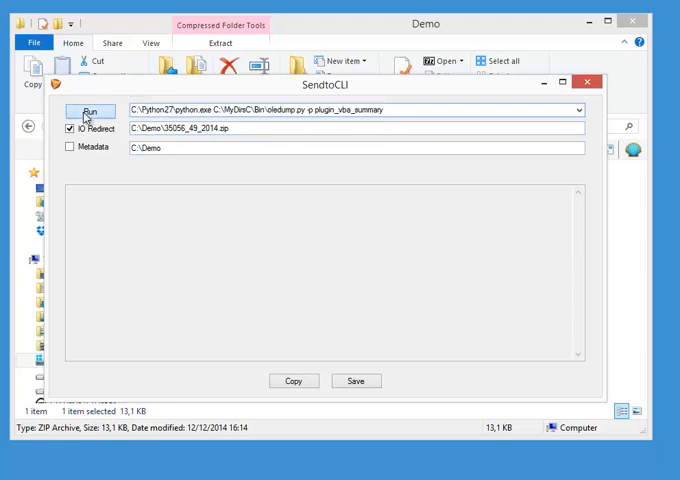
left_click(90, 111)
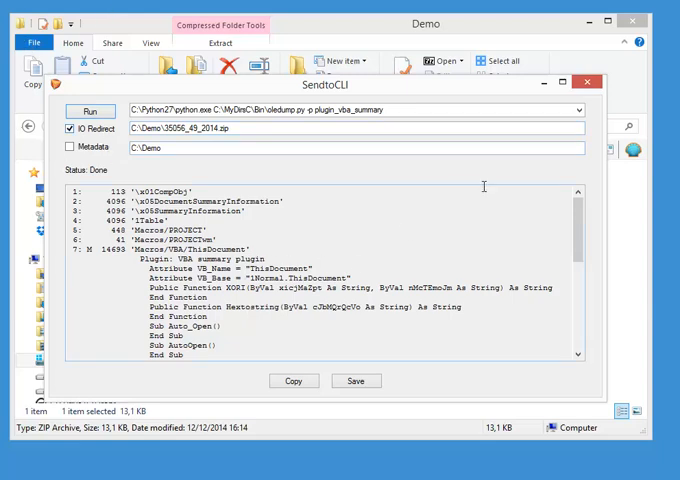
Scroll the VBA summary output and copy the long Hextostring encoded argument
scroll("down", 3)
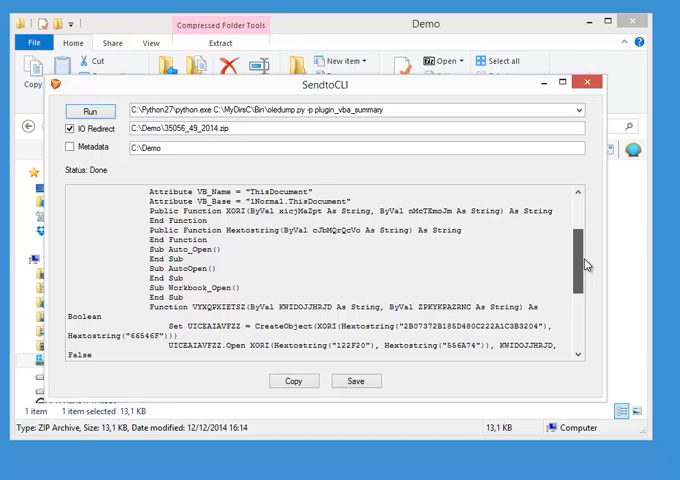
scroll("down", 3)
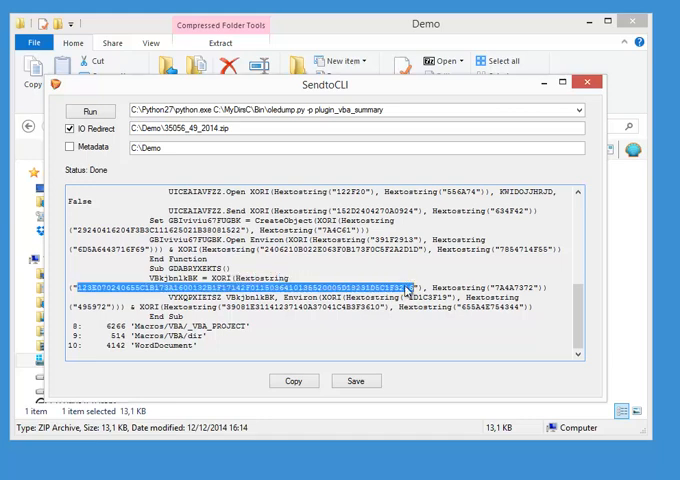
right_click(408, 291)
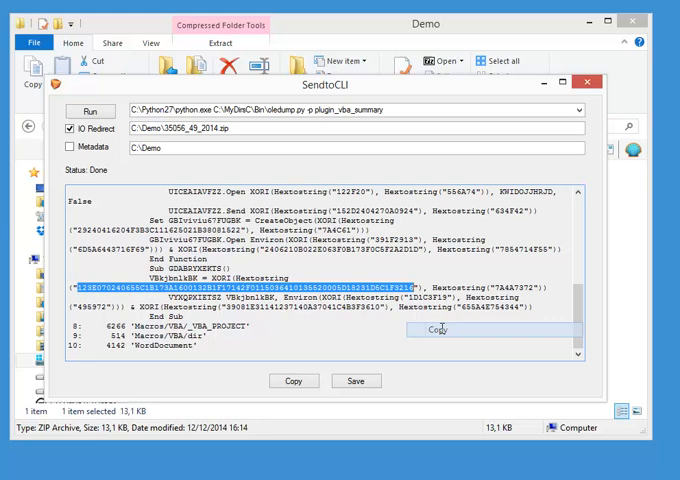
left_click(437, 330)
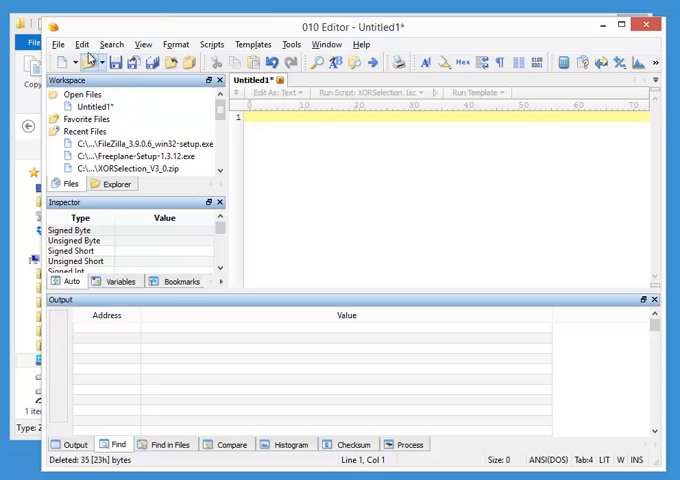
left_click(81, 44)
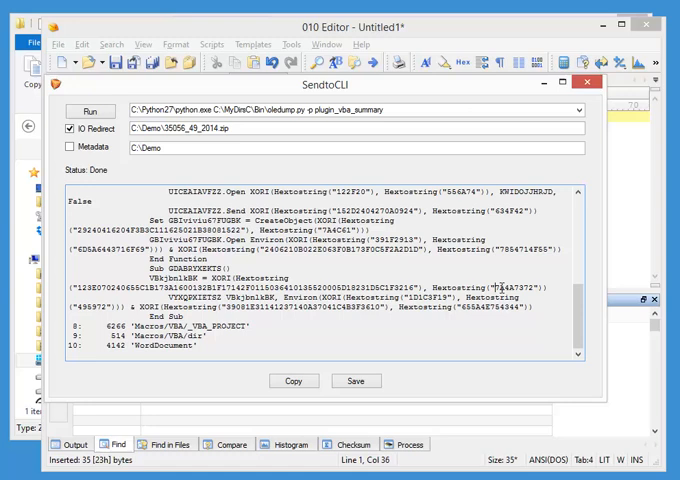
double_click(513, 290)
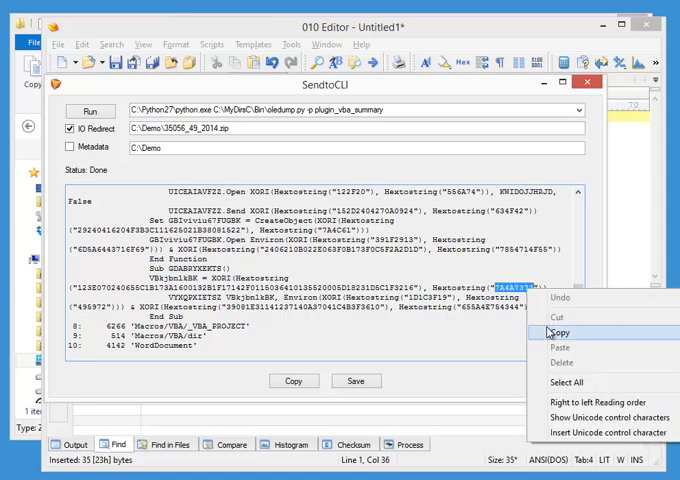
left_click(560, 331)
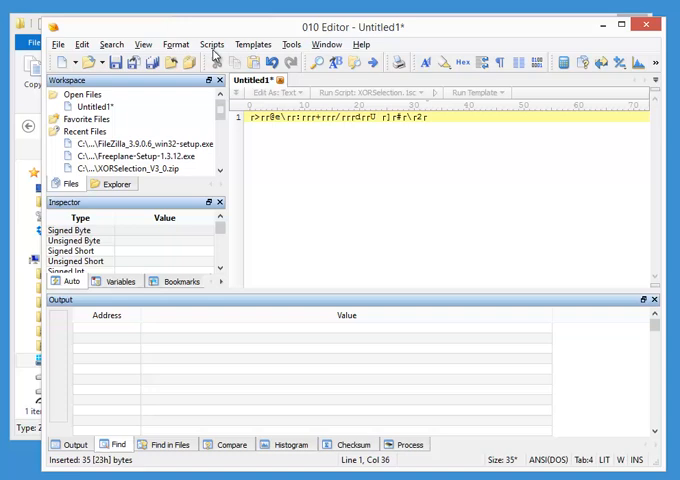
left_click(212, 44)
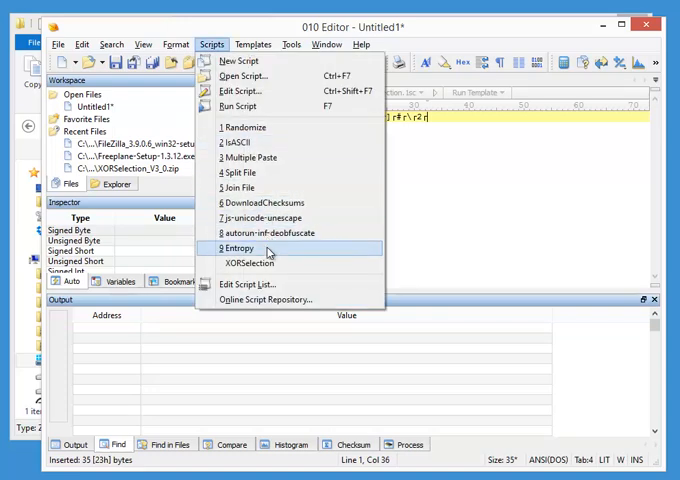
mouse_move(267, 263)
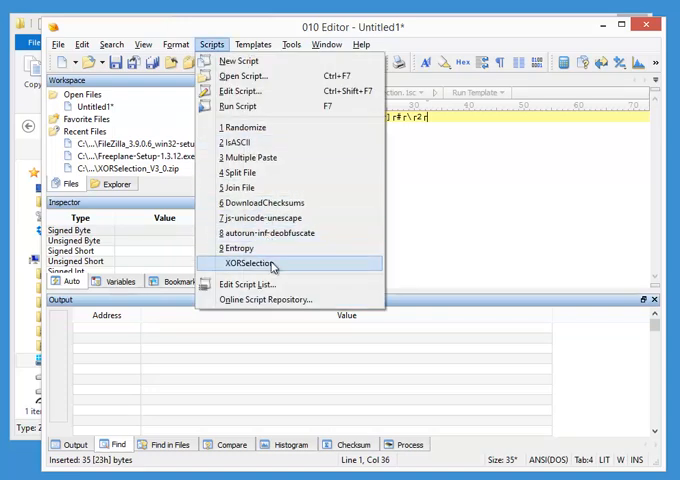
left_click(246, 263)
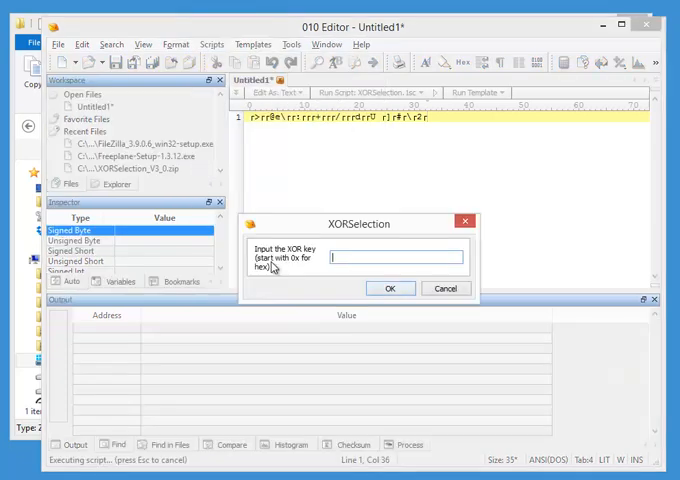
type("0x7A4A7372")
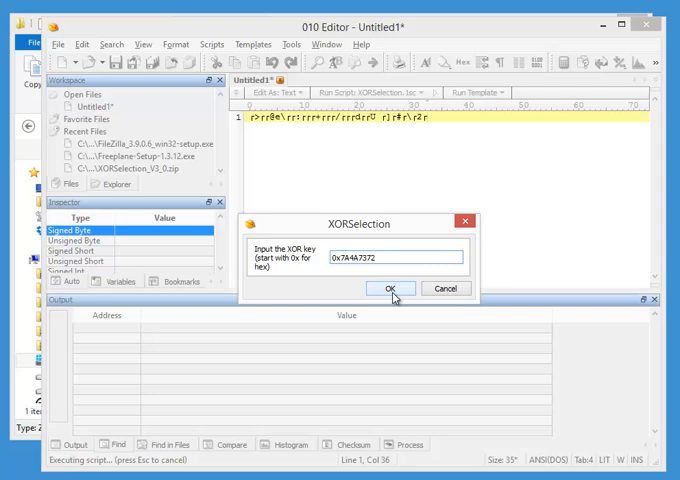
left_click(391, 288)
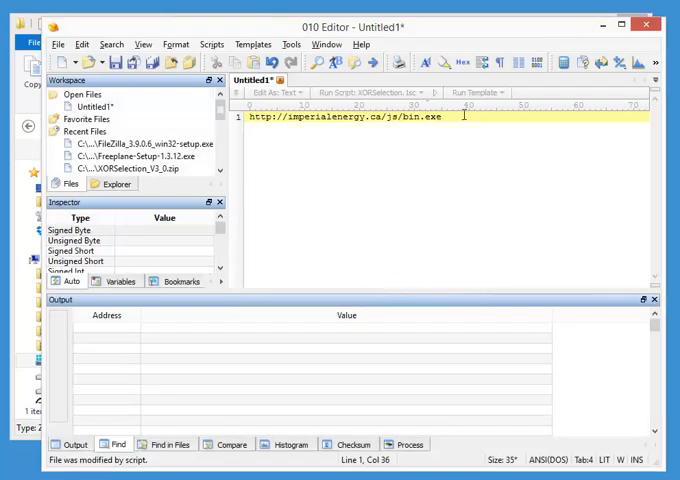
left_click_drag(251, 121, 440, 121)
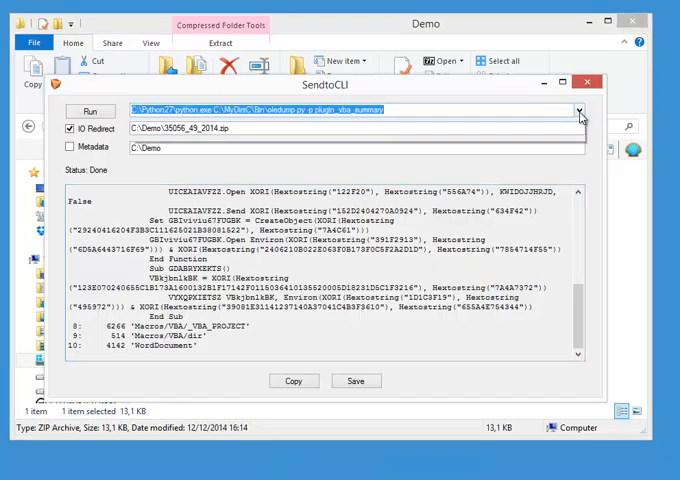
Run oledump.py -p plugin_http_heuristics on the zip sample in SendtoCLI
left_click(580, 111)
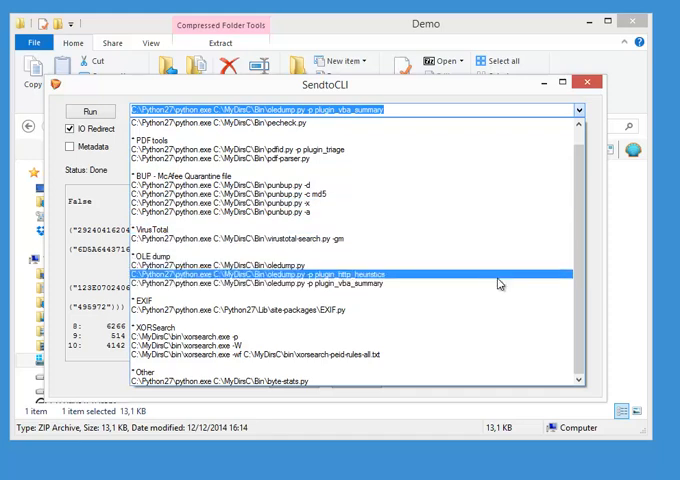
left_click(89, 111)
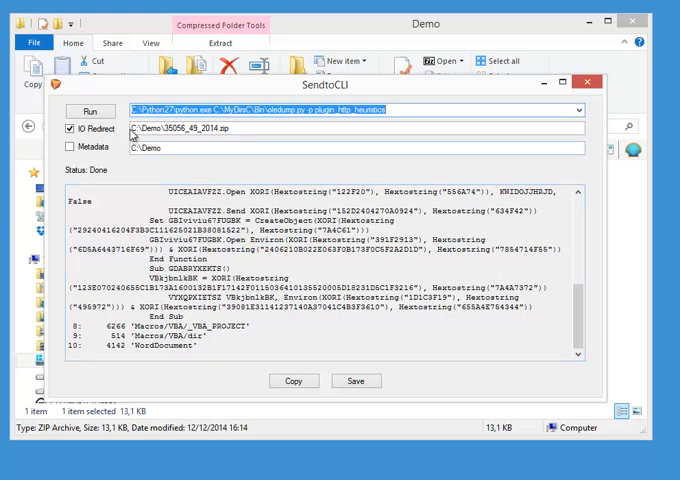
left_click(91, 111)
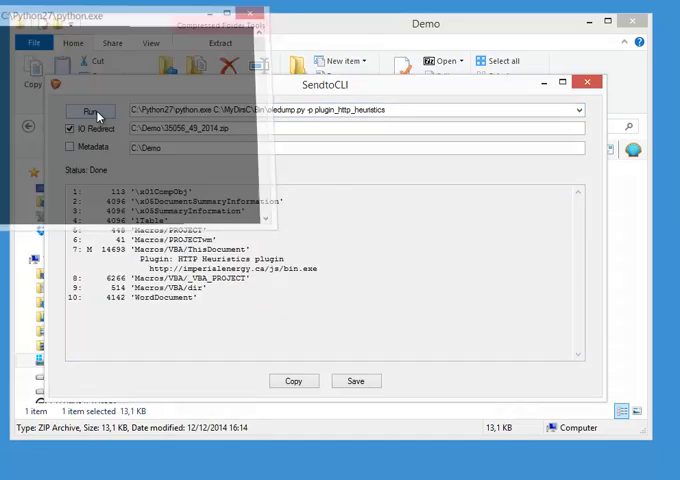